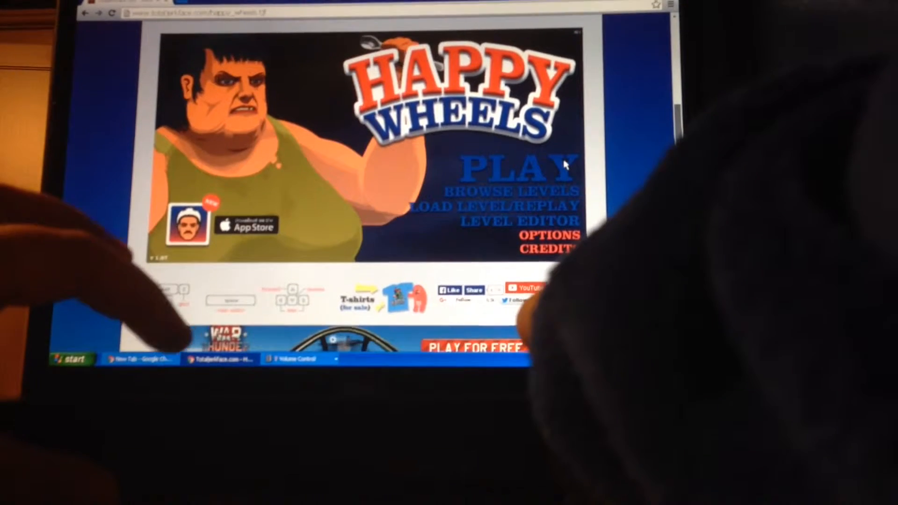
Step: Choose BROWSE LEVELS on the Happy Wheels title screen to show Featured Levels
click(507, 191)
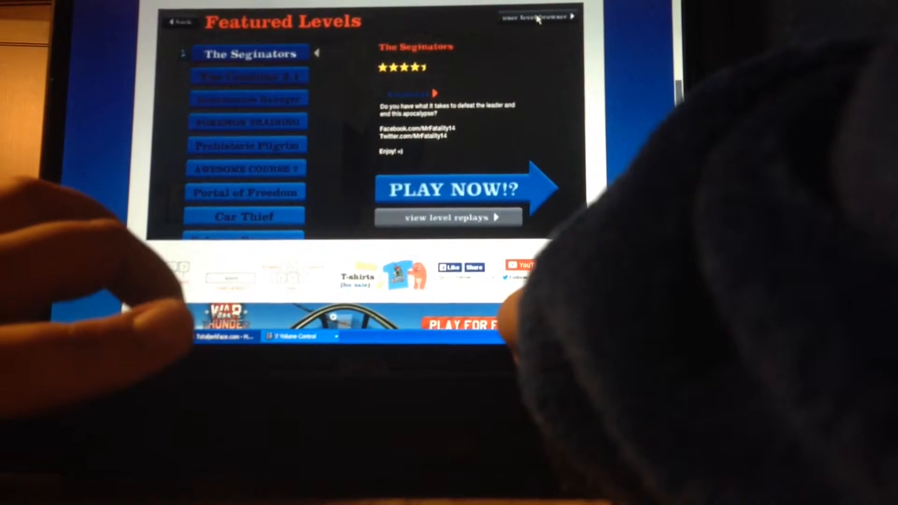
Step: Switch from Featured Levels to the user level browser
click(536, 16)
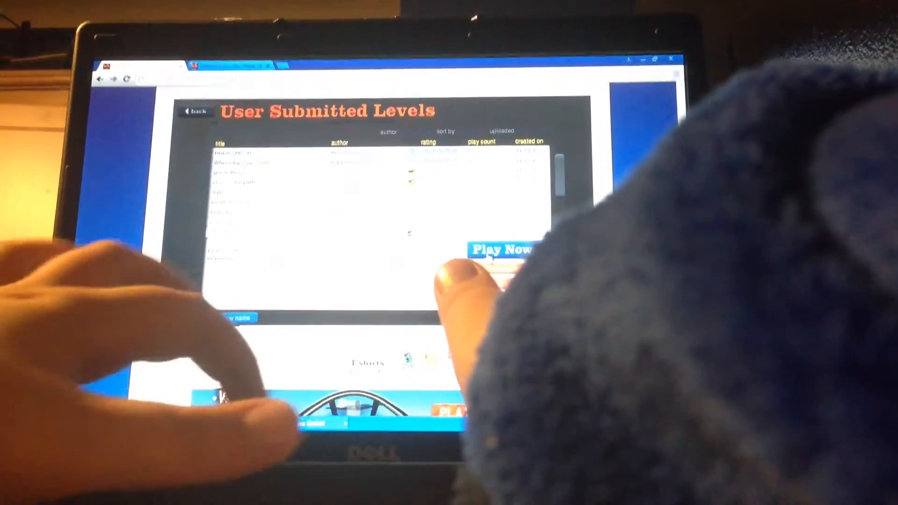
Step: Play the user level 'harpoon jump' with Play Now
click(500, 250)
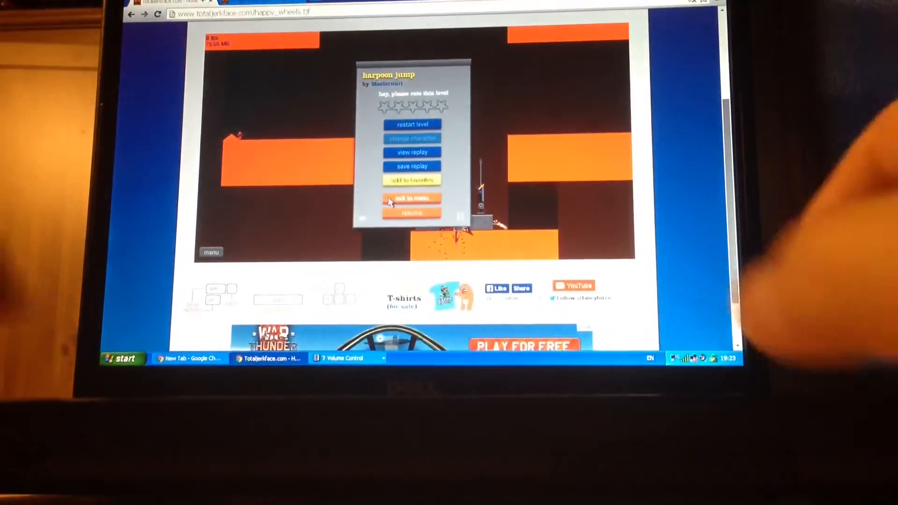
Step: Exit harpoon jump to the menu and scroll through the user levels list
click(411, 199)
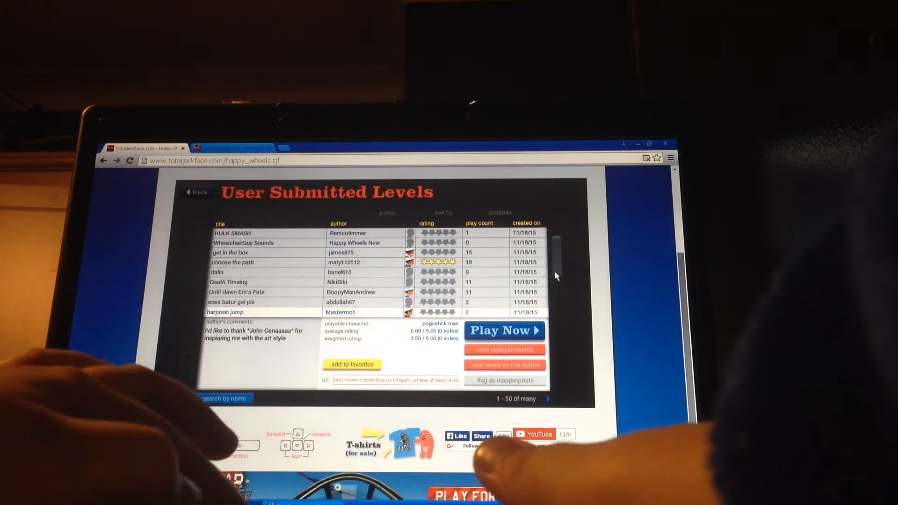
scroll(down, 3)
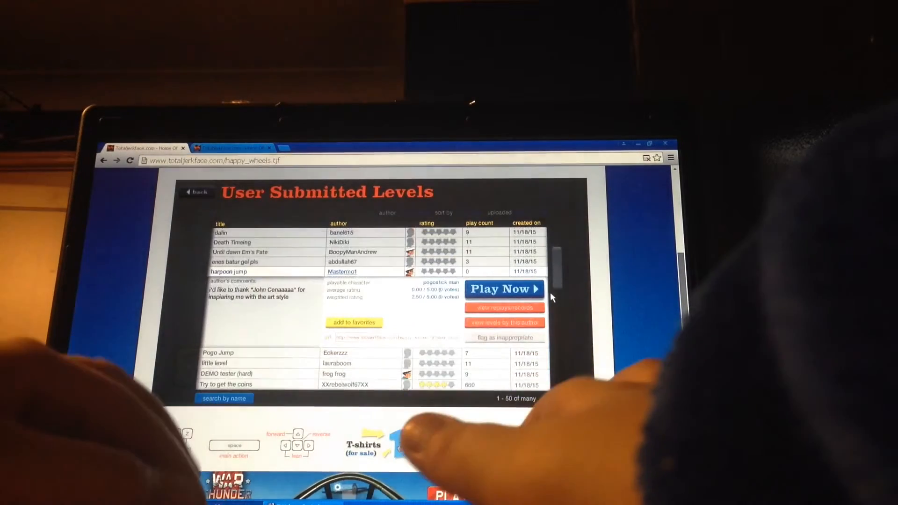
scroll(down, 3)
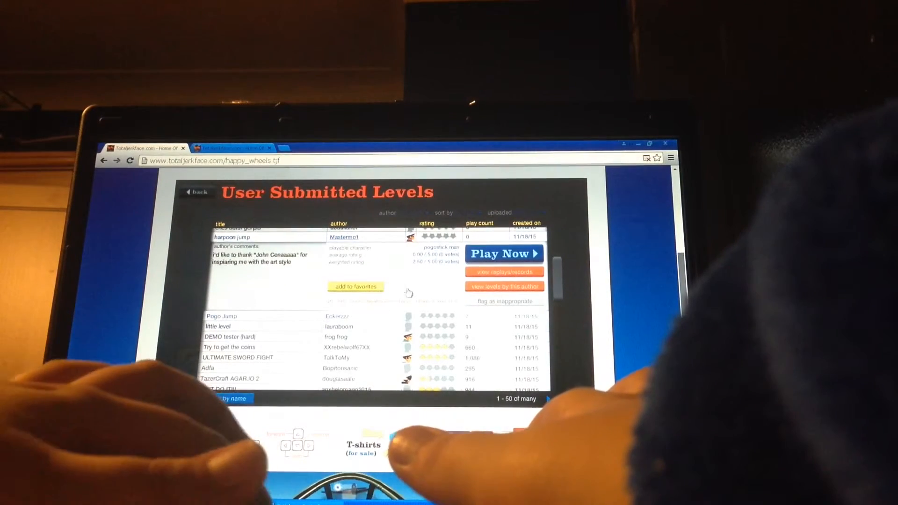
scroll(up, 3)
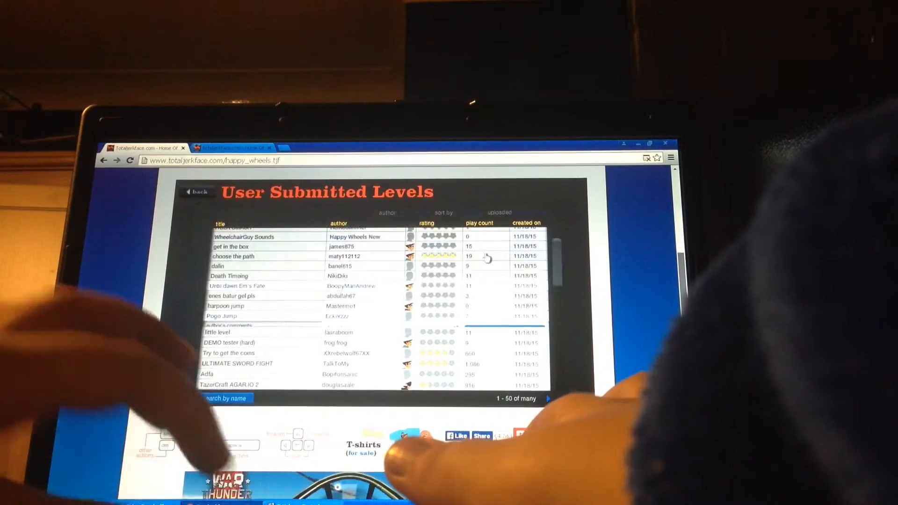